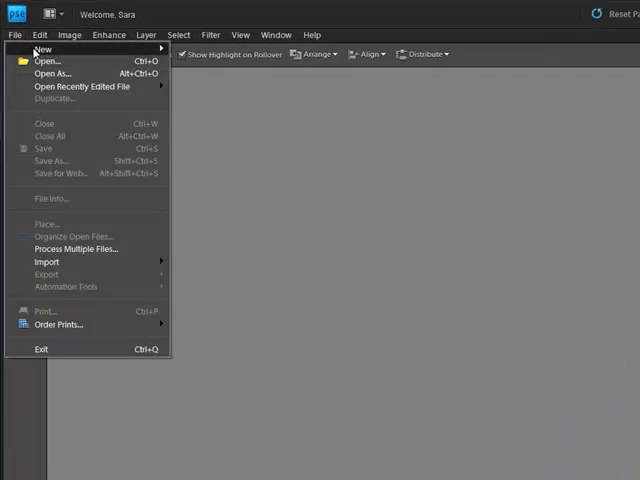
# Create a blank Letter document, 8.5 × 11 in at 300 ppi
pyautogui.click(42, 48)
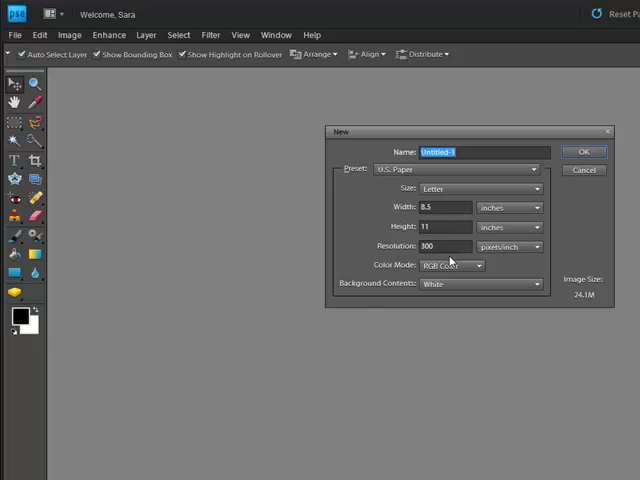
pyautogui.moveTo(504, 256)
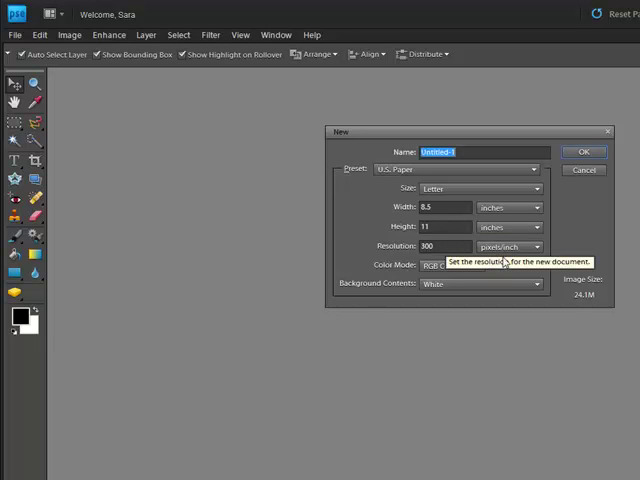
pyautogui.moveTo(488, 308)
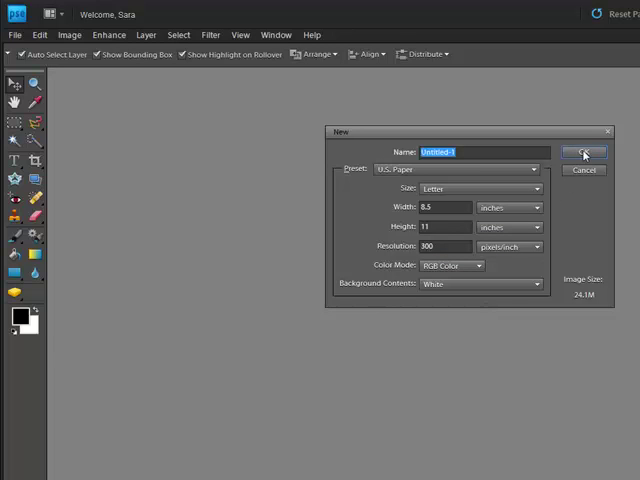
pyautogui.click(584, 152)
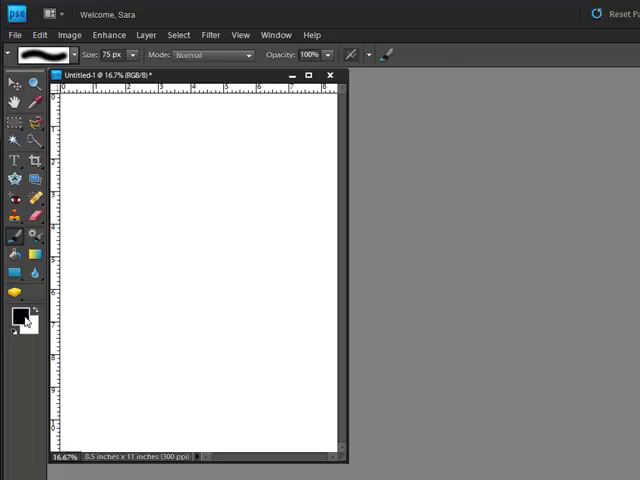
# Make the foreground painting colour a dark green via the Color Picker
pyautogui.click(16, 312)
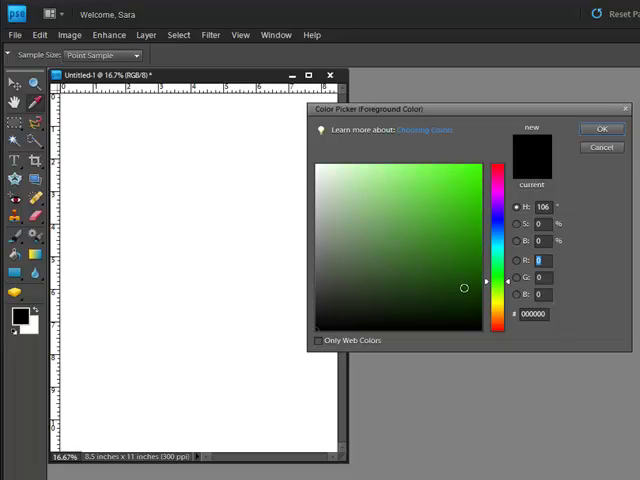
pyautogui.click(464, 288)
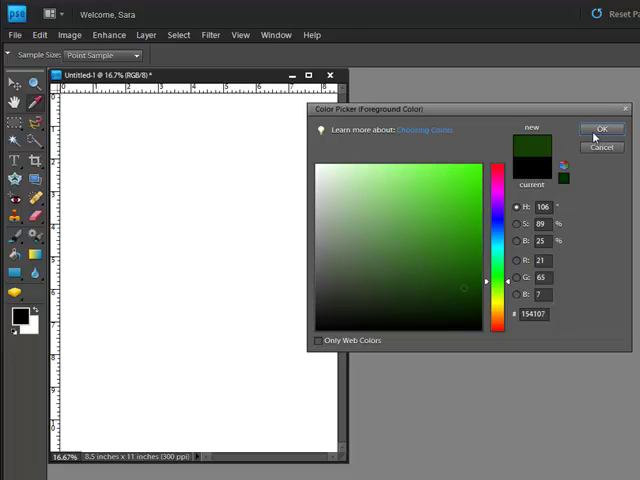
pyautogui.click(600, 128)
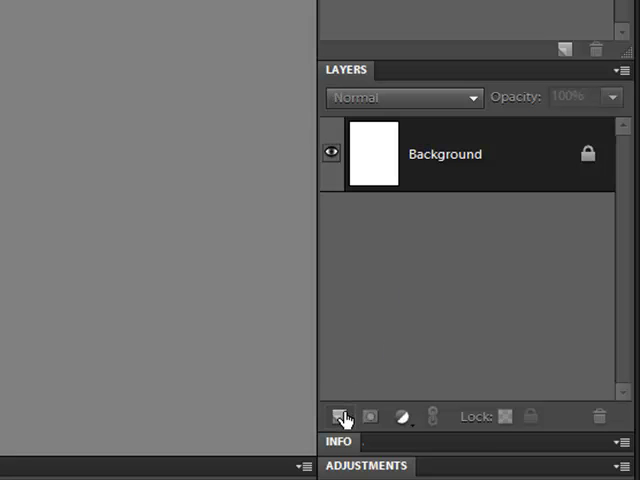
pyautogui.moveTo(340, 416)
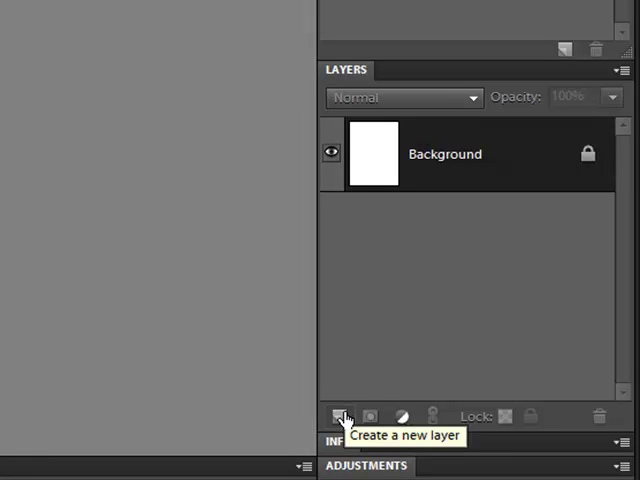
# Add an empty layer and choose the damask Christmas tree brush preset
pyautogui.click(338, 416)
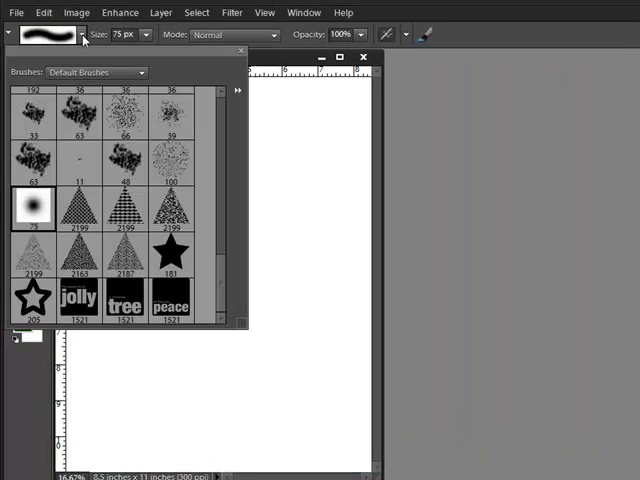
pyautogui.moveTo(160, 204)
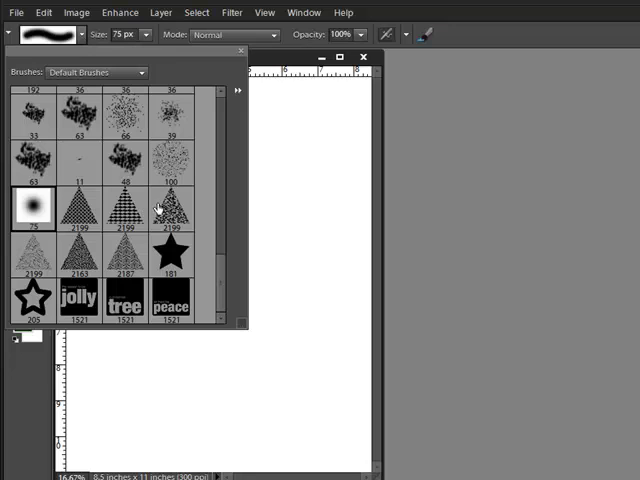
pyautogui.click(116, 260)
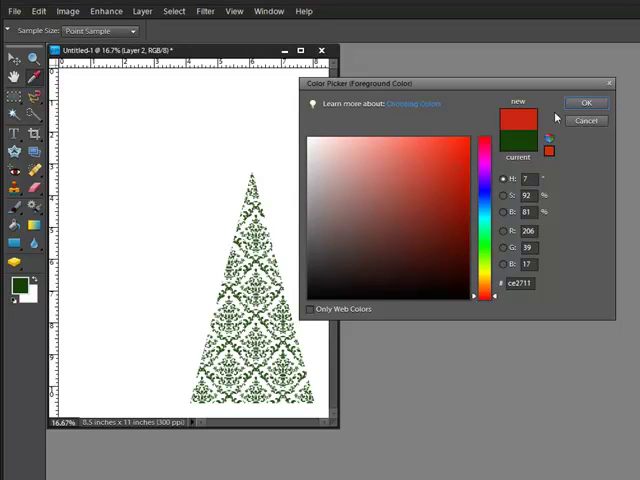
# Switch the painting colour to red for the 'jolly' stamp, then ready layers for moving
pyautogui.click(586, 102)
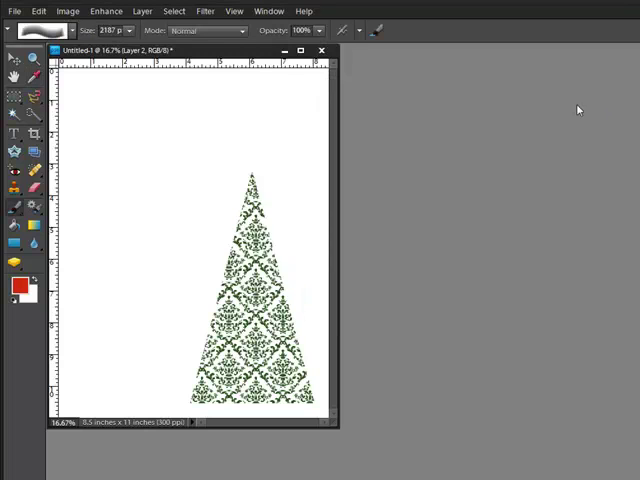
pyautogui.moveTo(72, 68)
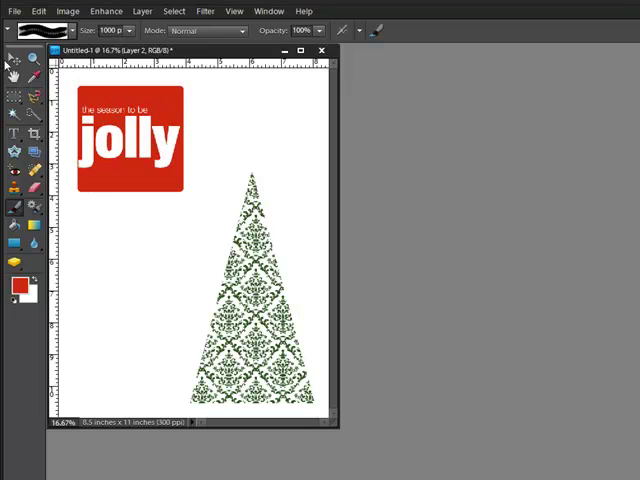
pyautogui.click(14, 60)
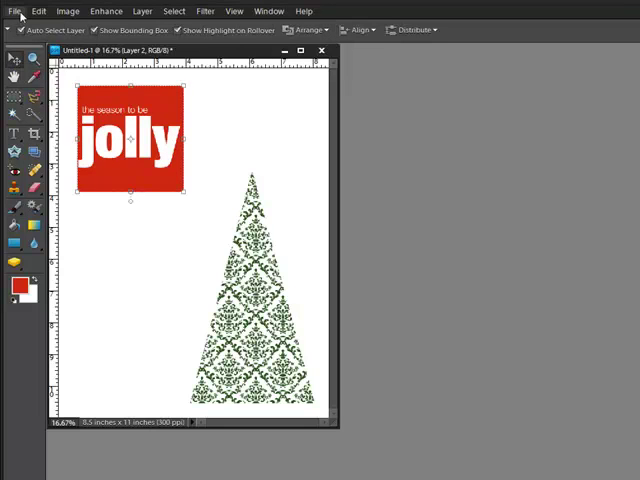
# Bring in the robin card image, floating windows so it can be dragged below the 'jolly' stamp
pyautogui.click(16, 12)
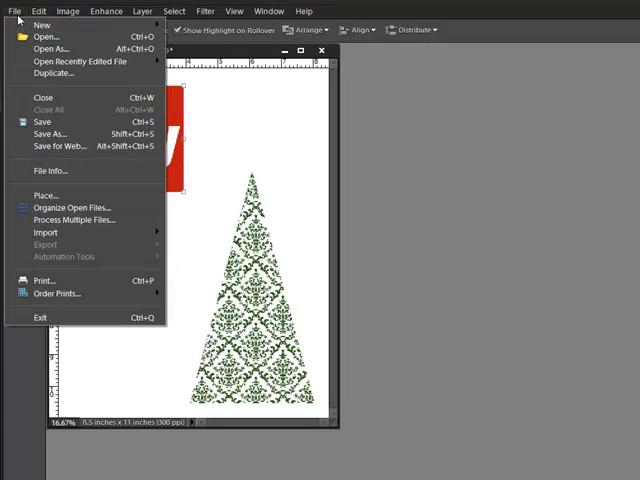
pyautogui.click(46, 36)
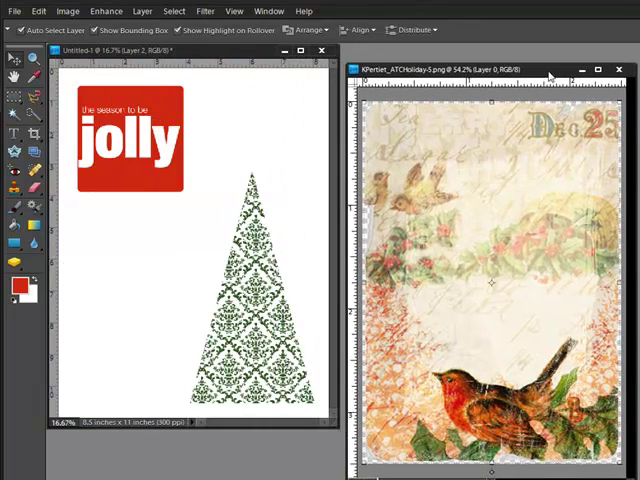
pyautogui.click(268, 12)
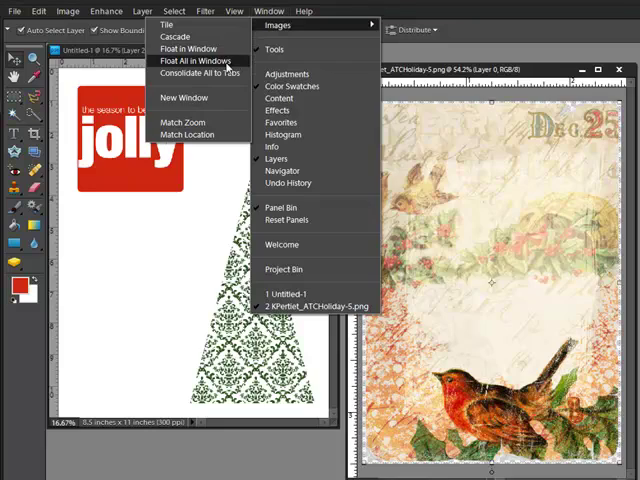
pyautogui.click(200, 60)
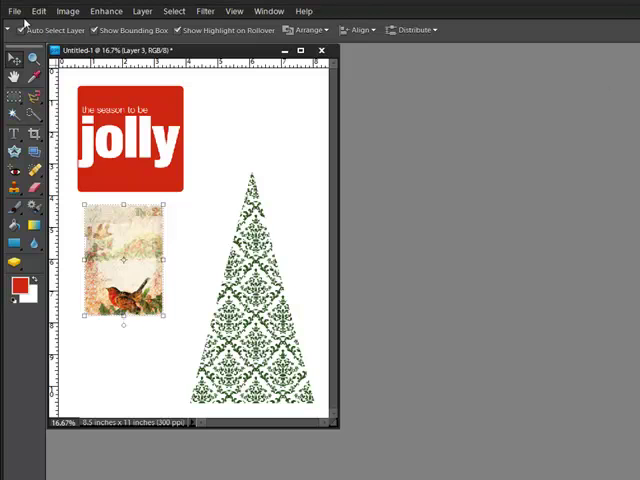
pyautogui.click(14, 12)
pyautogui.write('Holiday Printable.jpg')
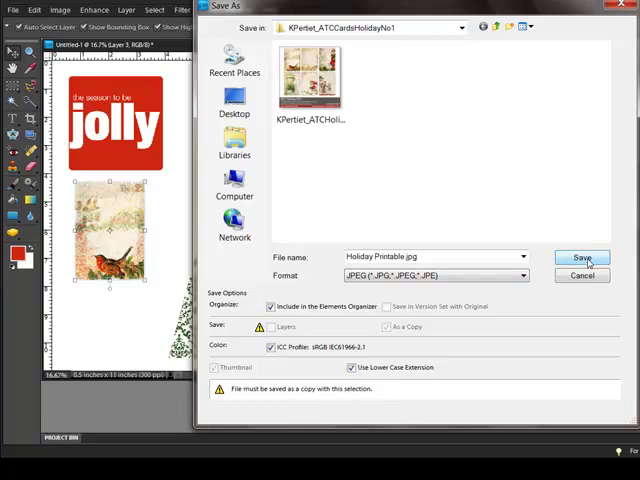
# Save the printable as a JPEG named 'Holiday Printable'
pyautogui.click(582, 256)
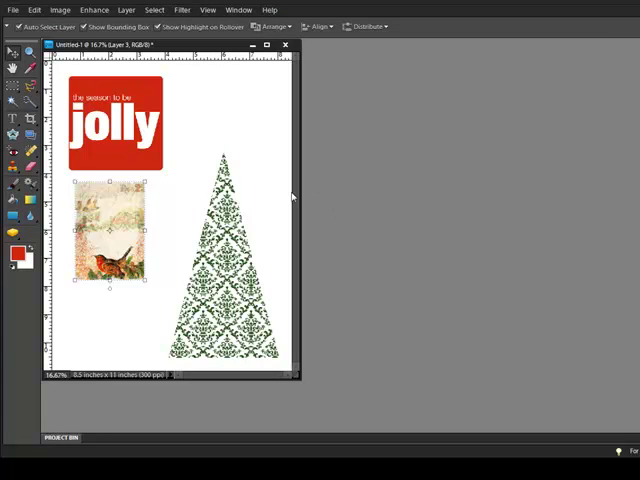
# Set up printing of the printable with the Epson Stylus Photo printer selected
pyautogui.click(12, 8)
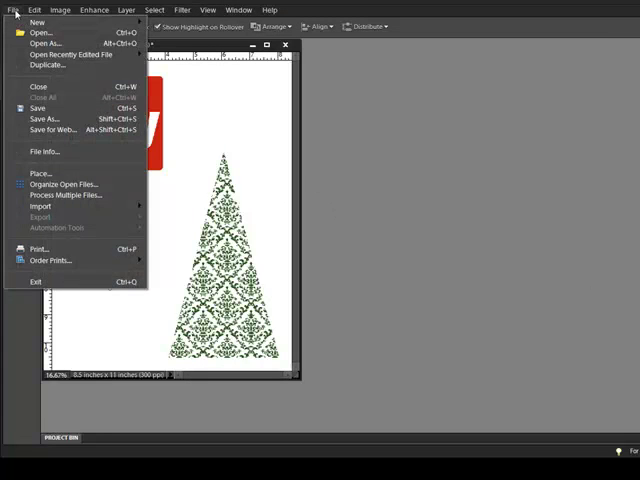
pyautogui.click(38, 250)
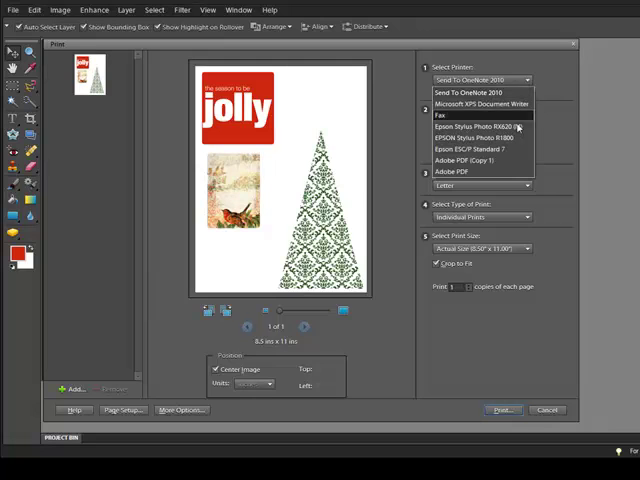
pyautogui.click(482, 126)
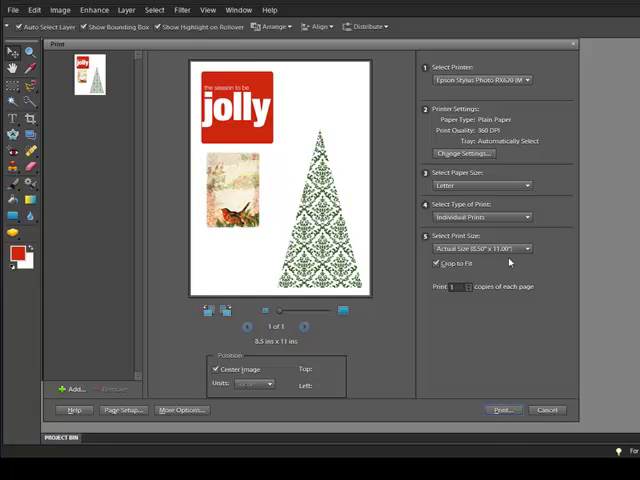